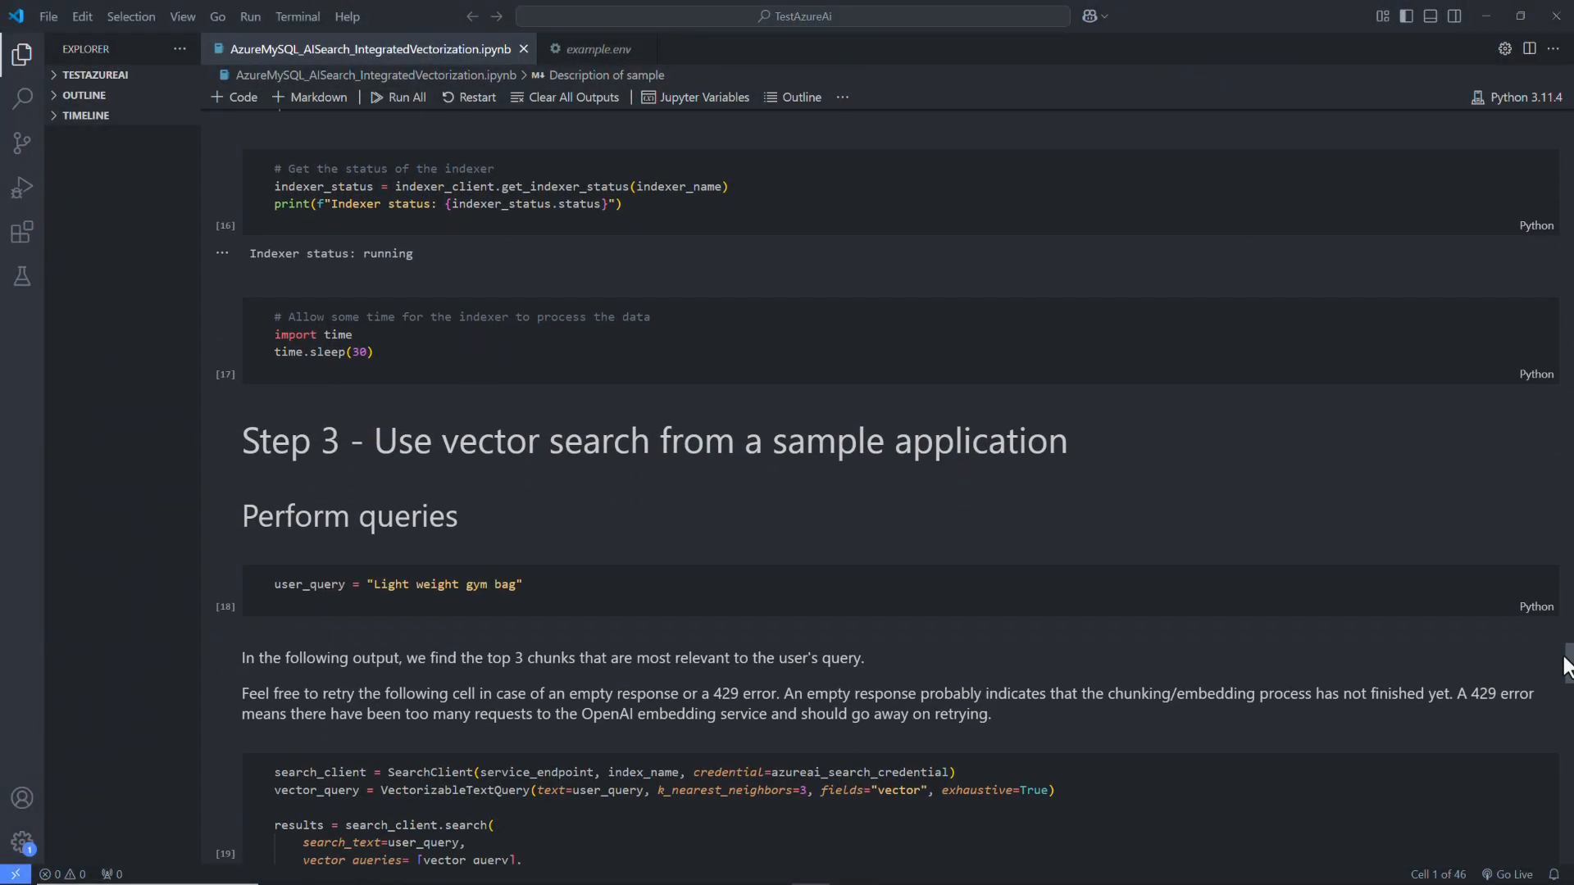
scroll("down", 3)
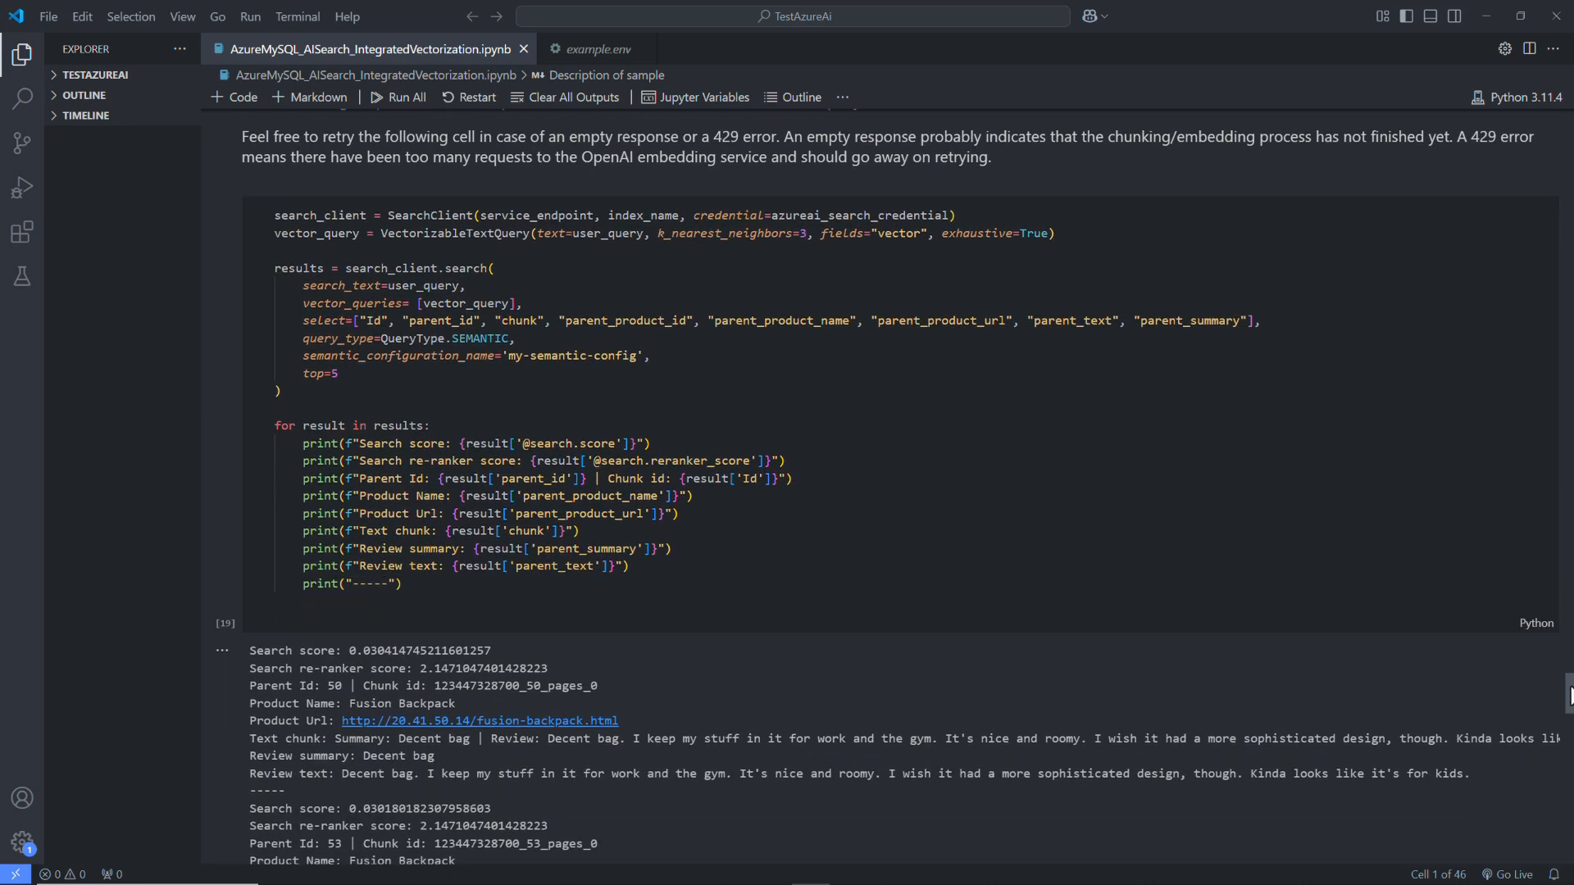
scroll("down", 3)
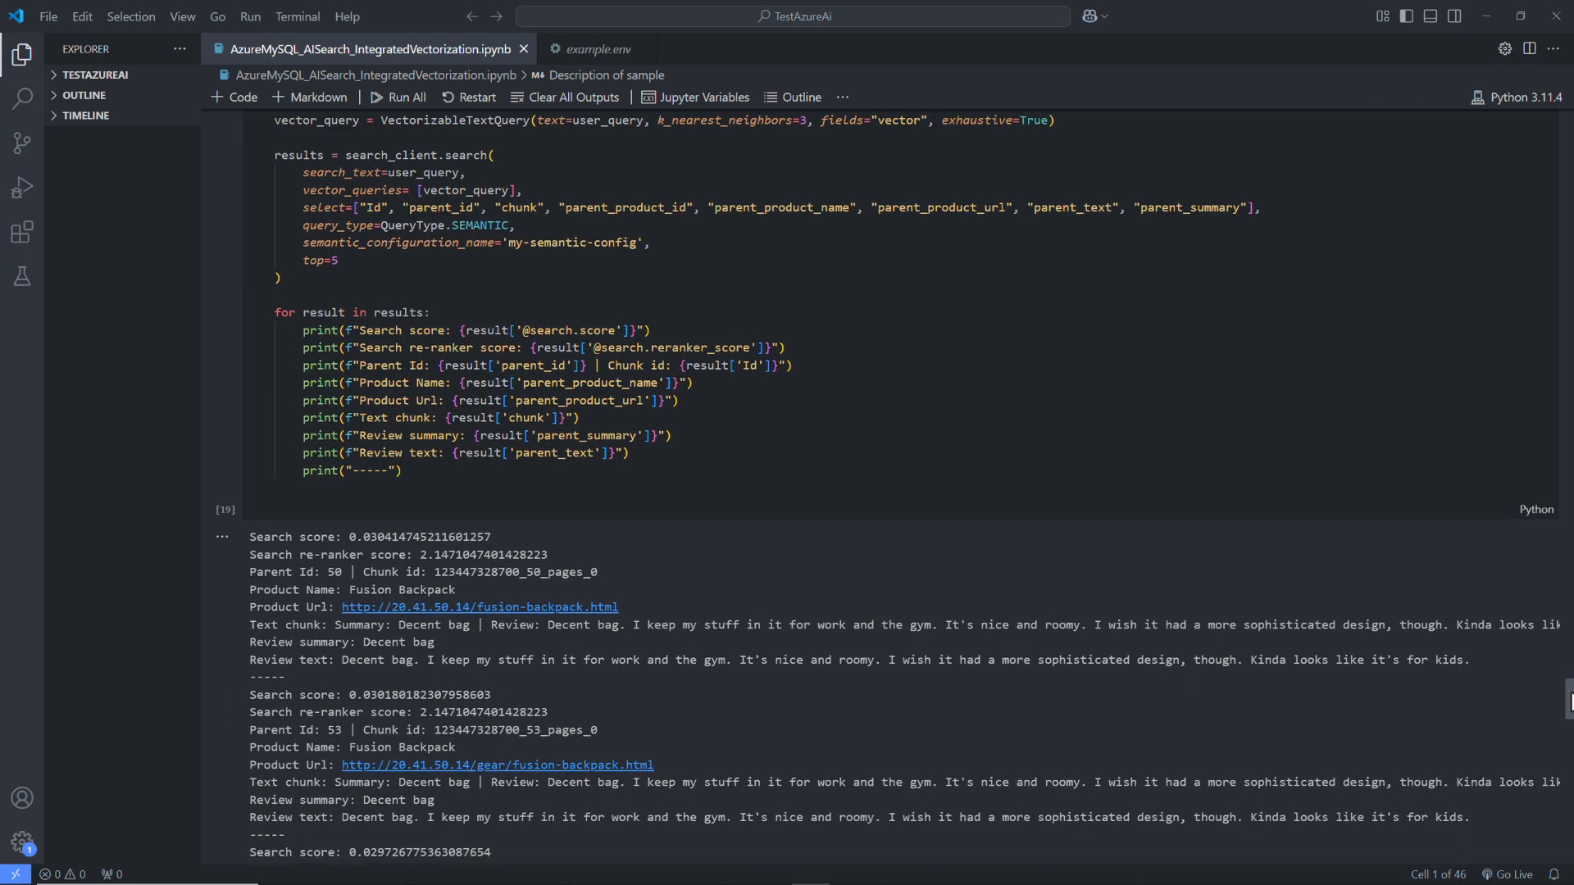
scroll("down", 3)
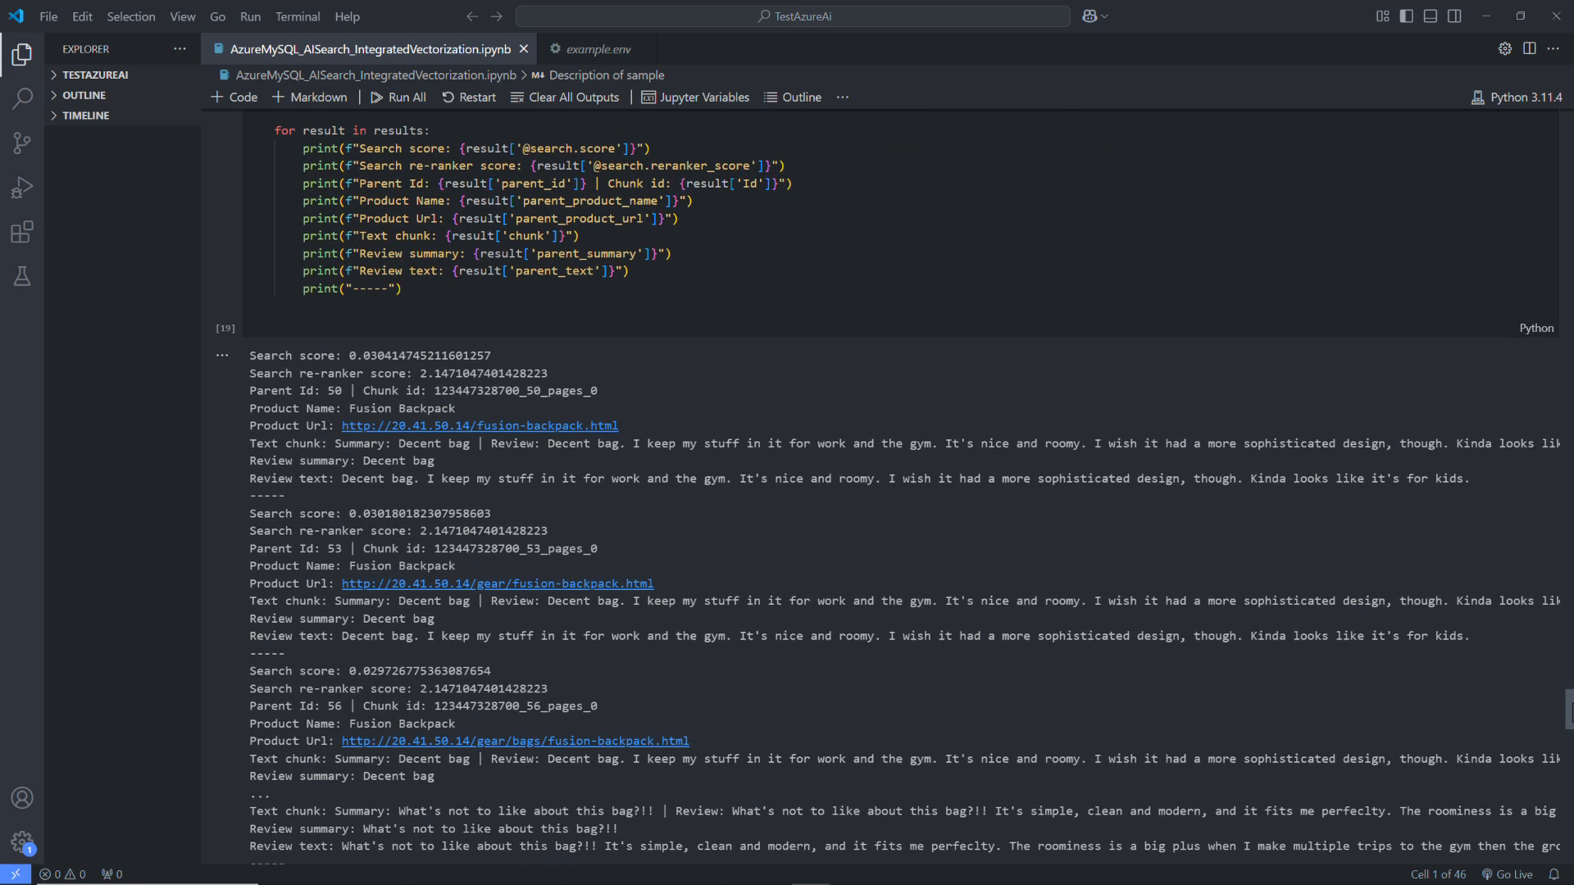
scroll("down", 3)
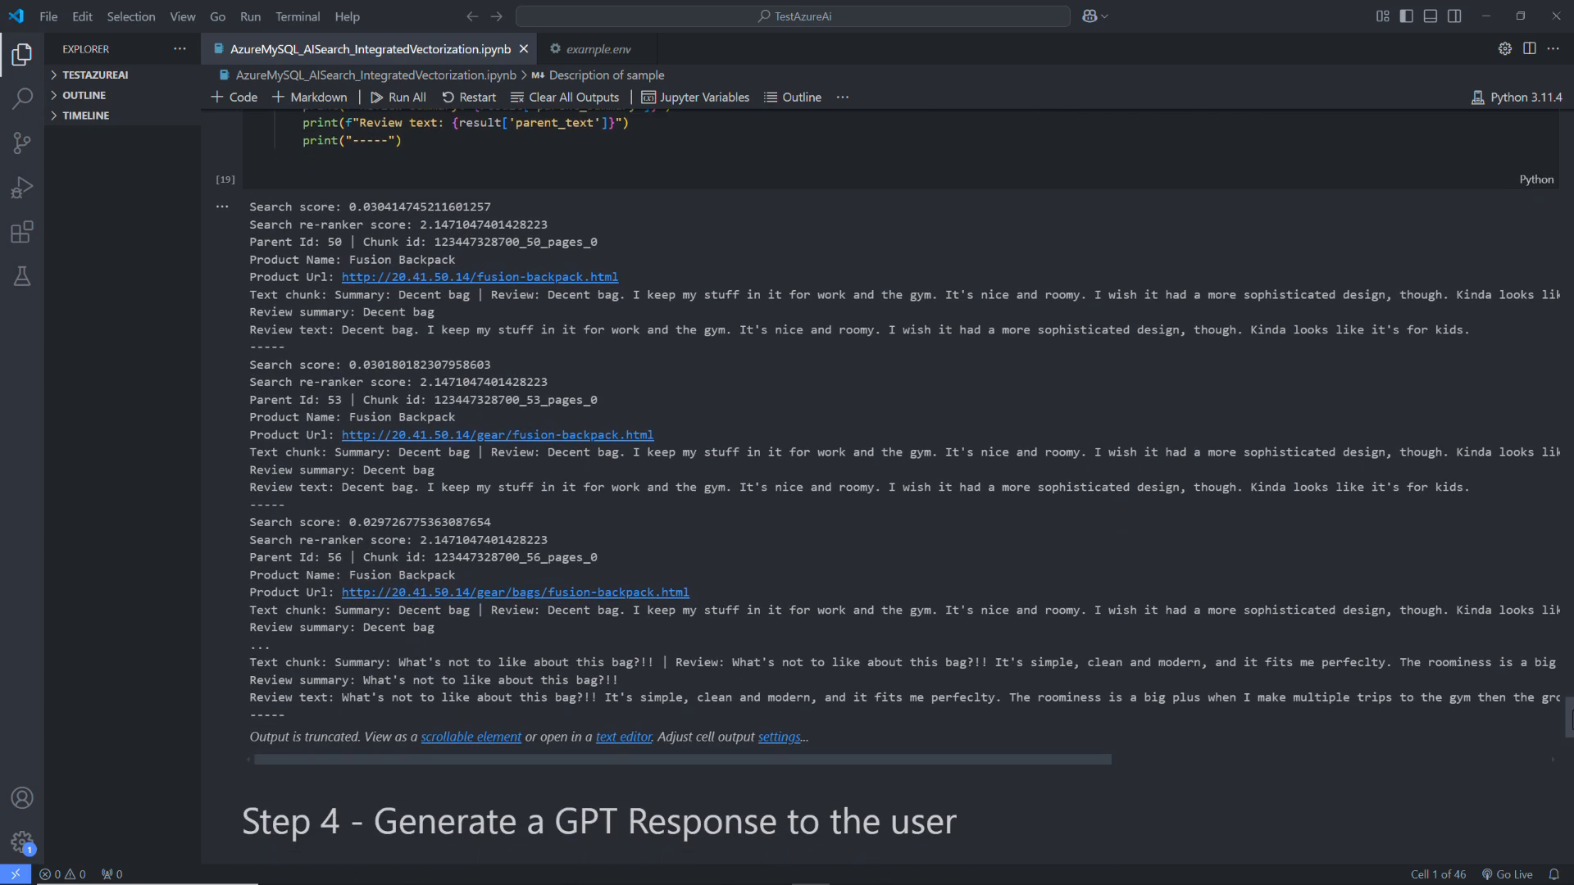